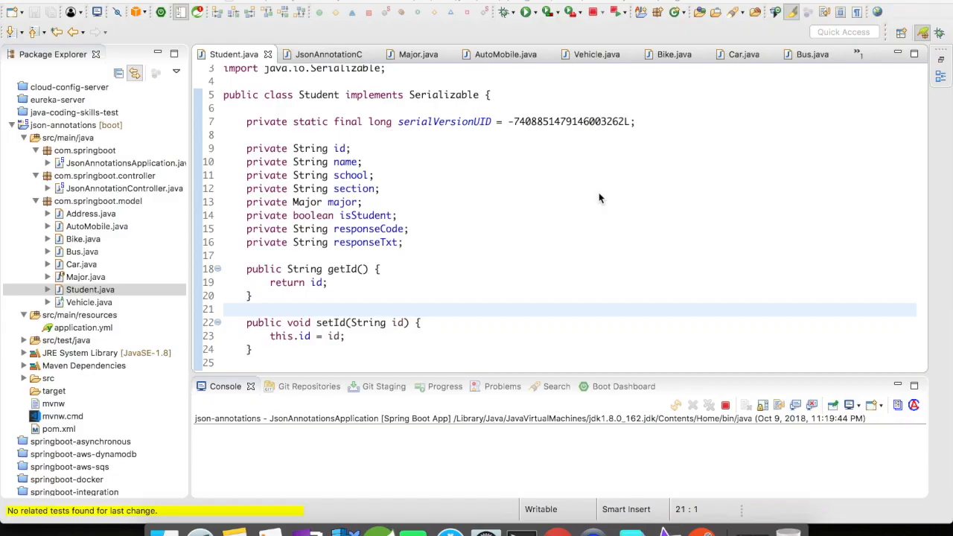
- Locate the isStudent boolean field in the Student class and scroll through its accessors
{"action": "double_click", "coordinate": [365, 215]}
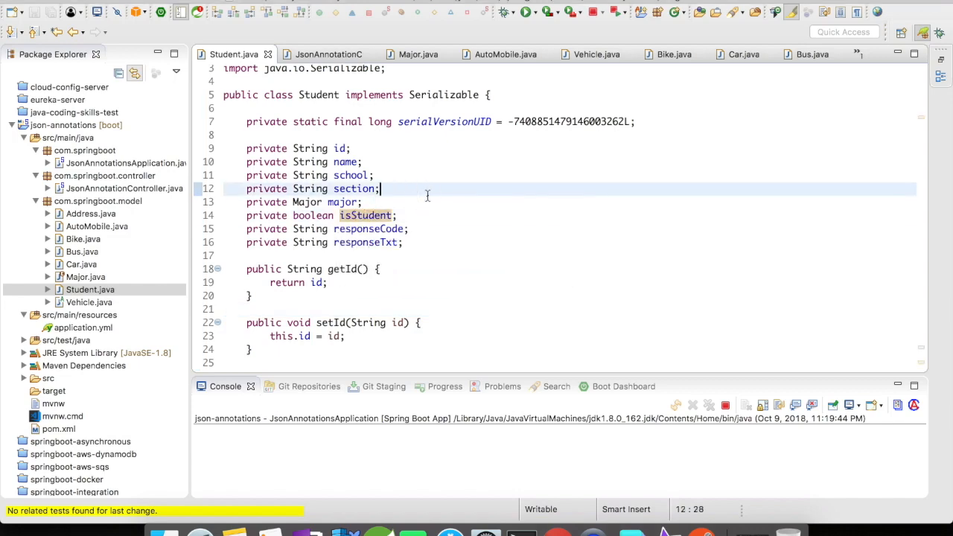
{"action": "scroll", "scroll_direction": "down", "scroll_amount": 3}
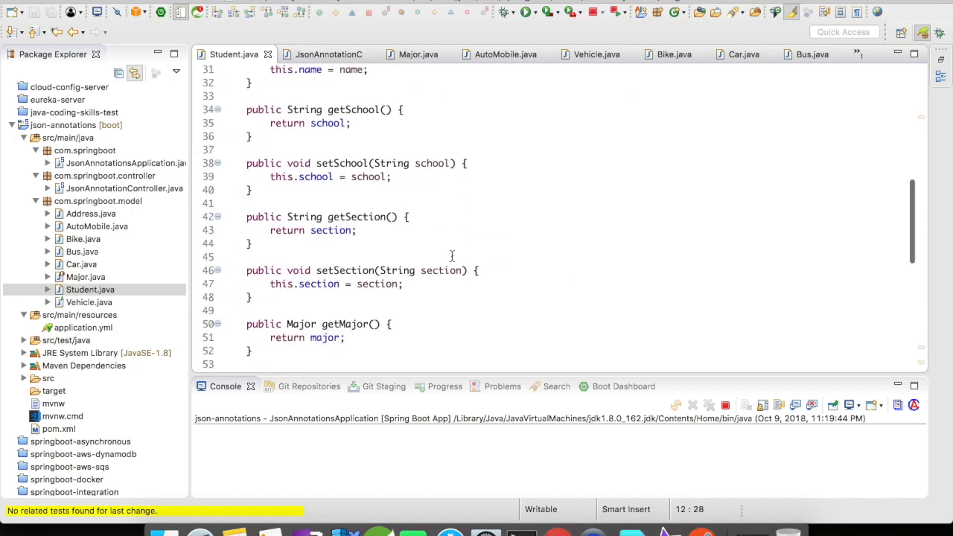
{"action": "scroll", "scroll_direction": "down", "scroll_amount": 3}
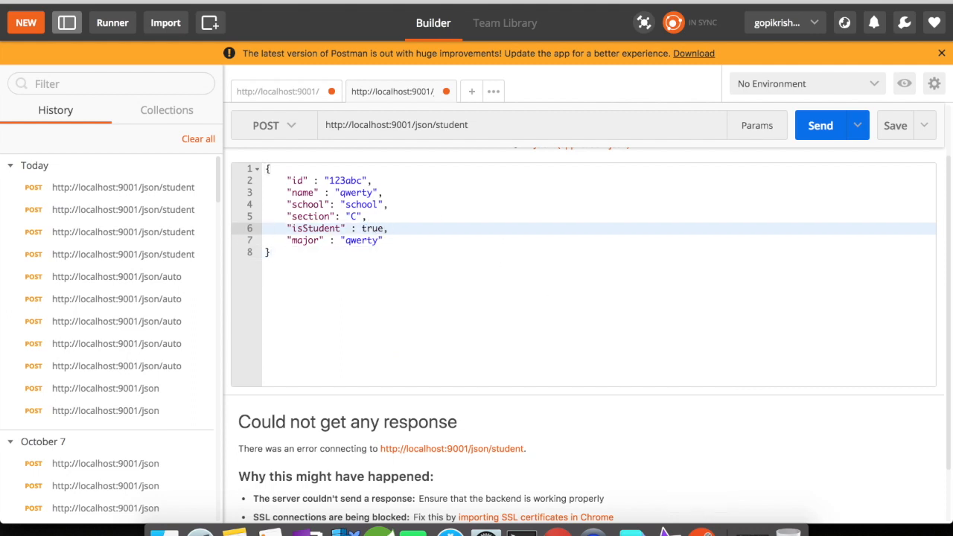
- Send the student POST request and examine the "student": false key in the 200 OK response
{"action": "left_click", "coordinate": [378, 252]}
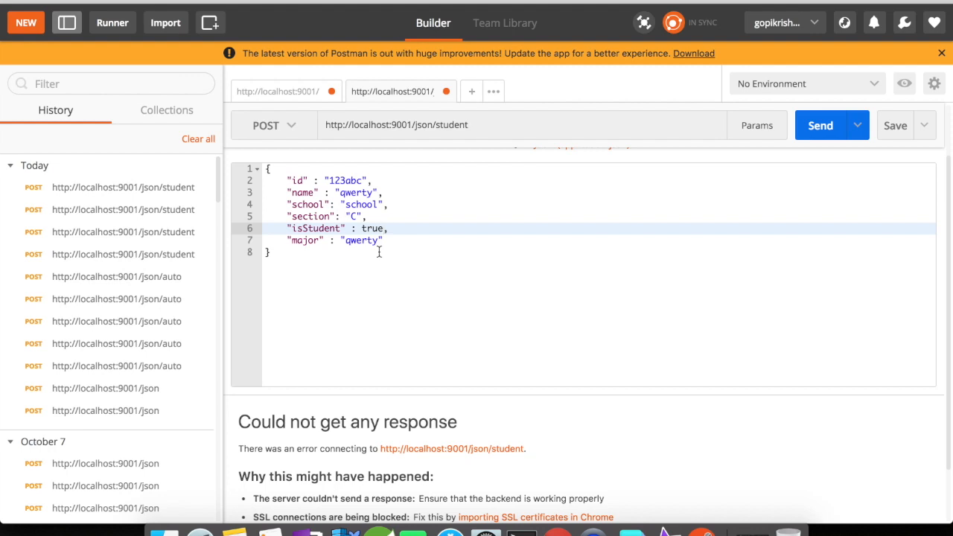
{"action": "left_click", "coordinate": [820, 125]}
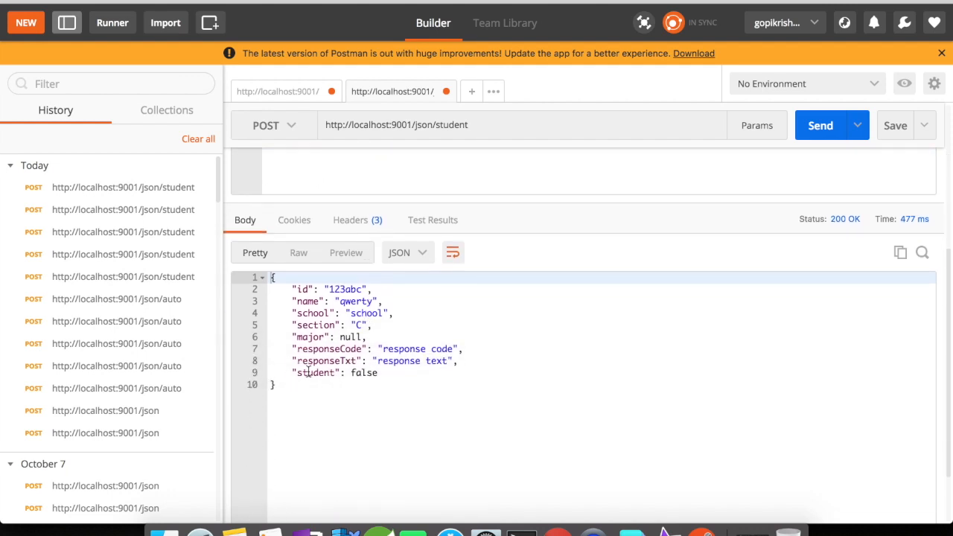
{"action": "double_click", "coordinate": [315, 373]}
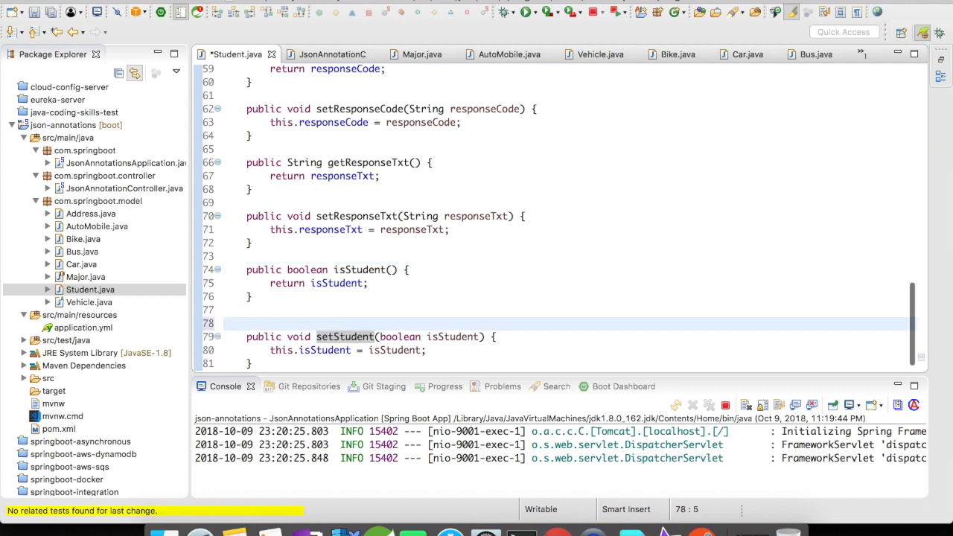
{"action": "type", "text": "@JsonSetter("}
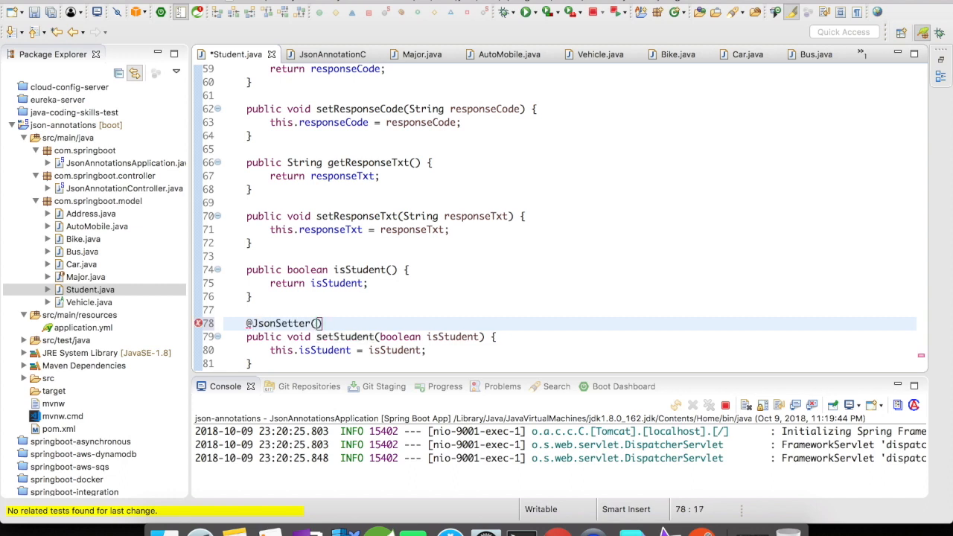
{"action": "type", "text": "\"isSt\""}
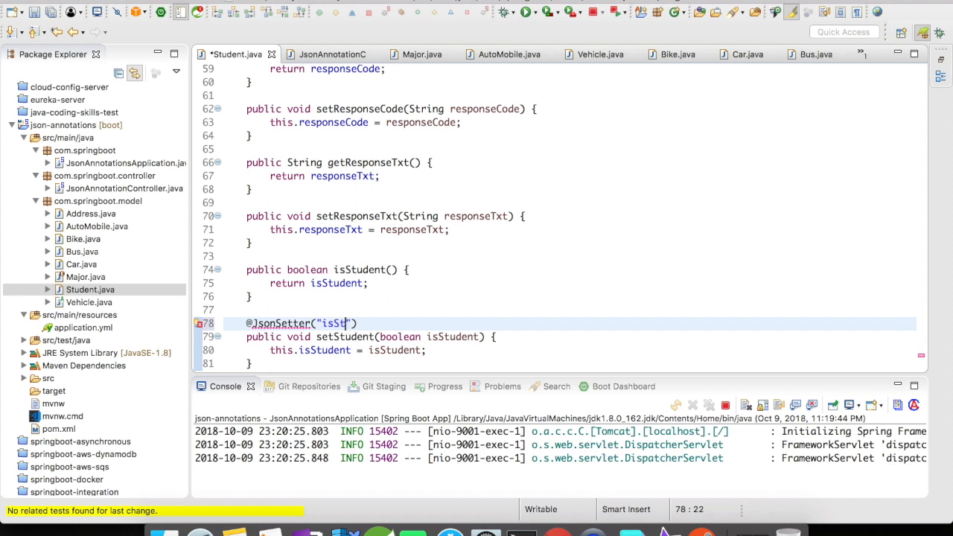
{"action": "type", "text": "udent"}
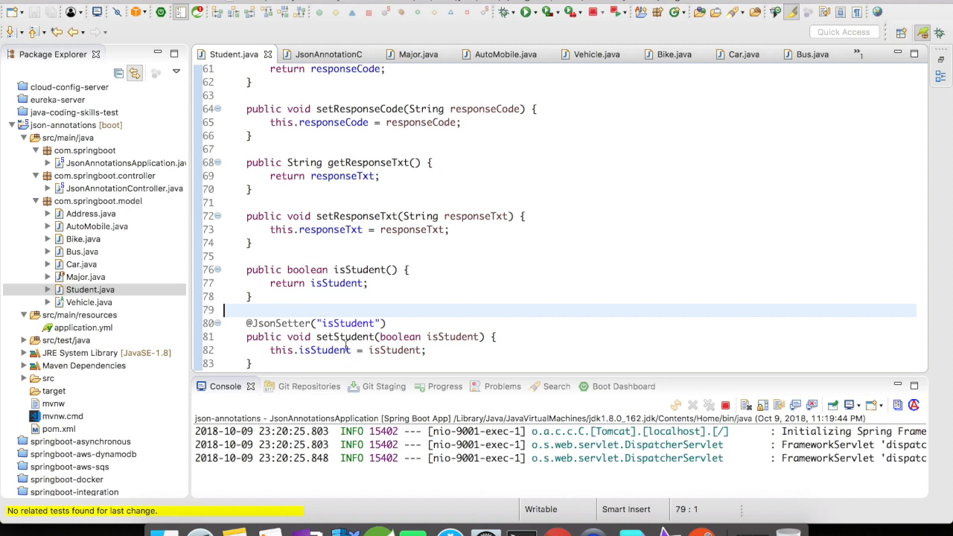
{"action": "double_click", "coordinate": [344, 336]}
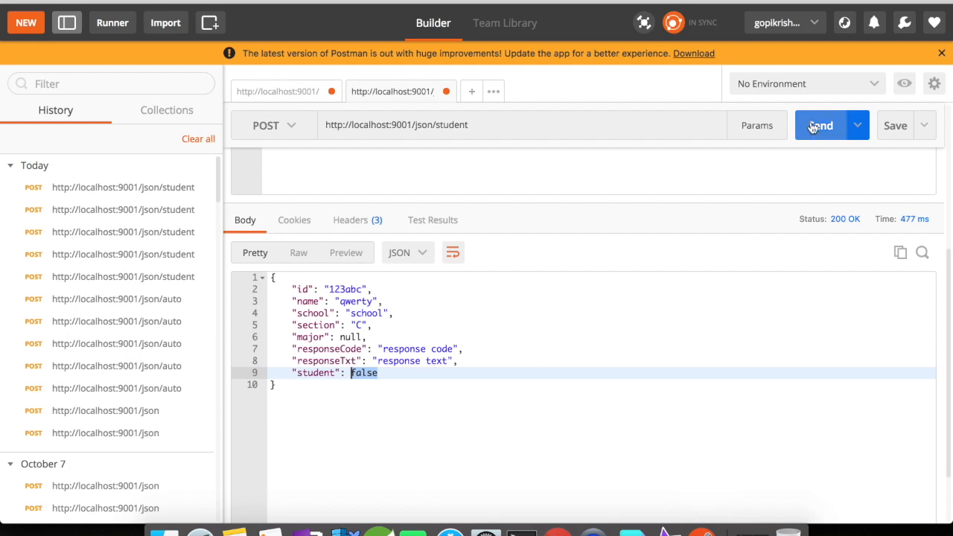
- Resend the POST so the response now returns "isStudent": true
{"action": "left_click", "coordinate": [819, 125]}
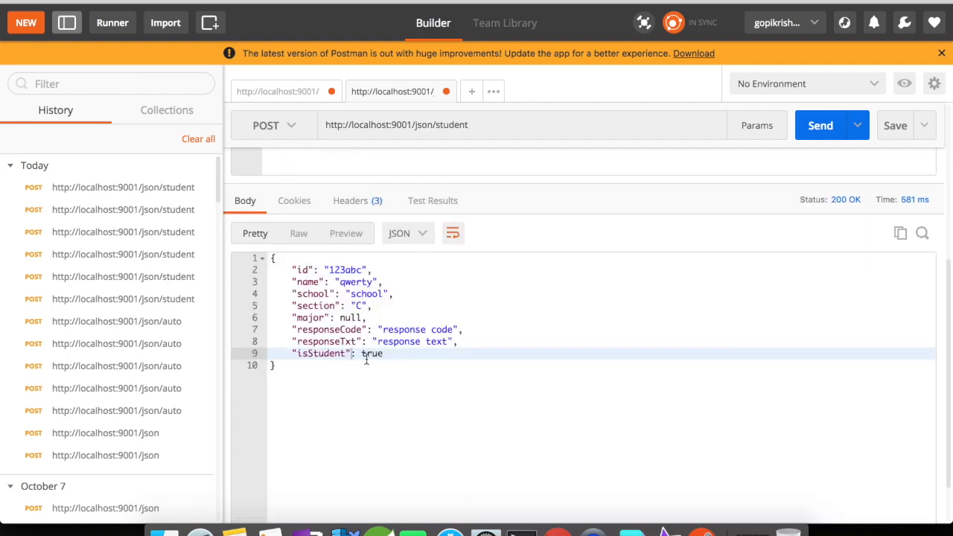
{"action": "mouse_move", "coordinate": [420, 455]}
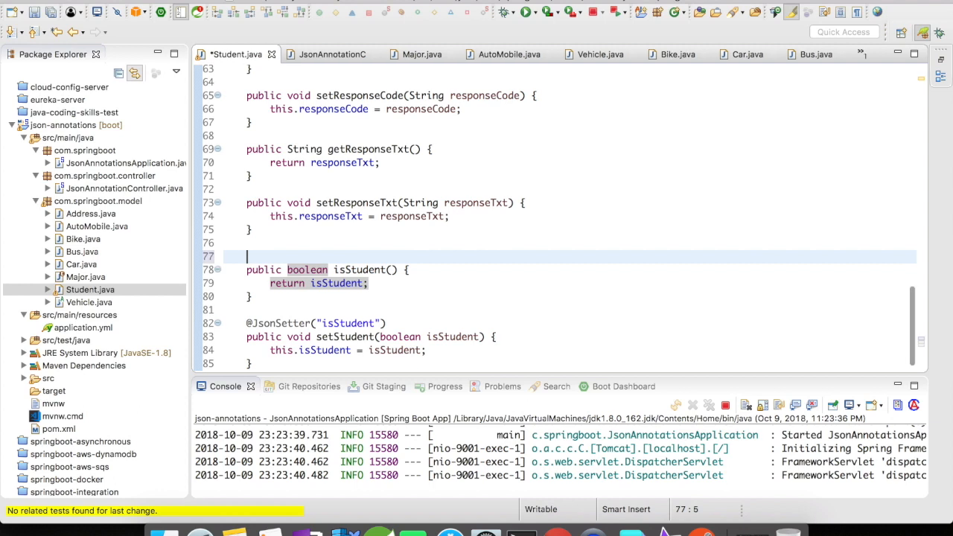
{"action": "type", "text": "@JsonGetter(\"isStudent\")"}
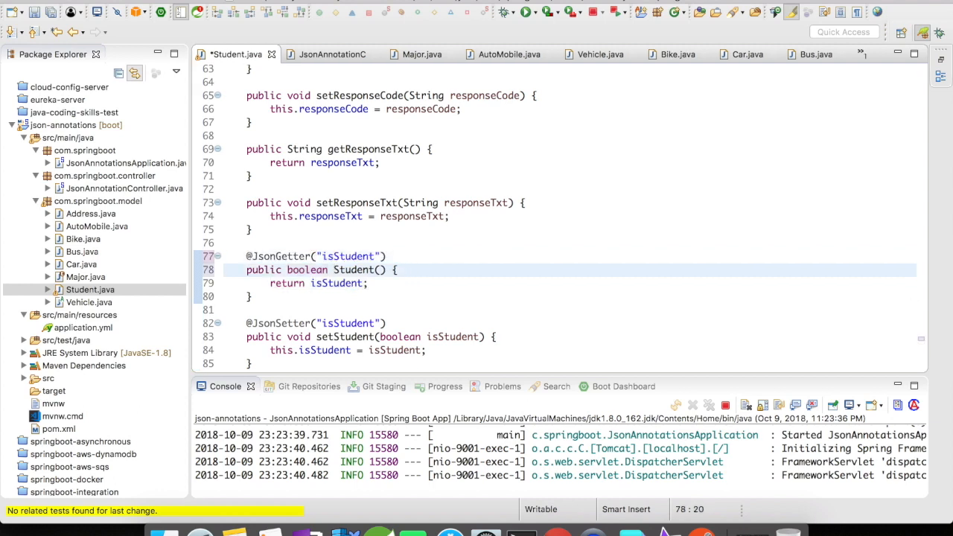